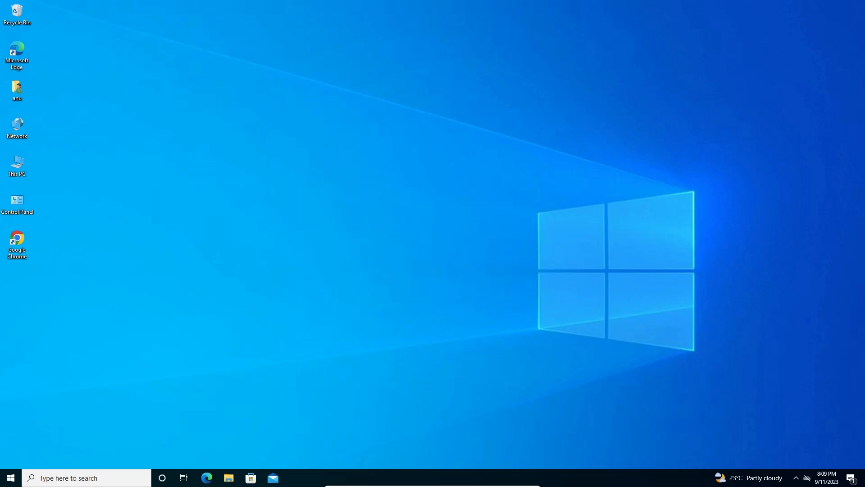
# - Search the Start menu for "adjust clearType text" to reach the ClearType tuner
pyautogui.click(10, 478)
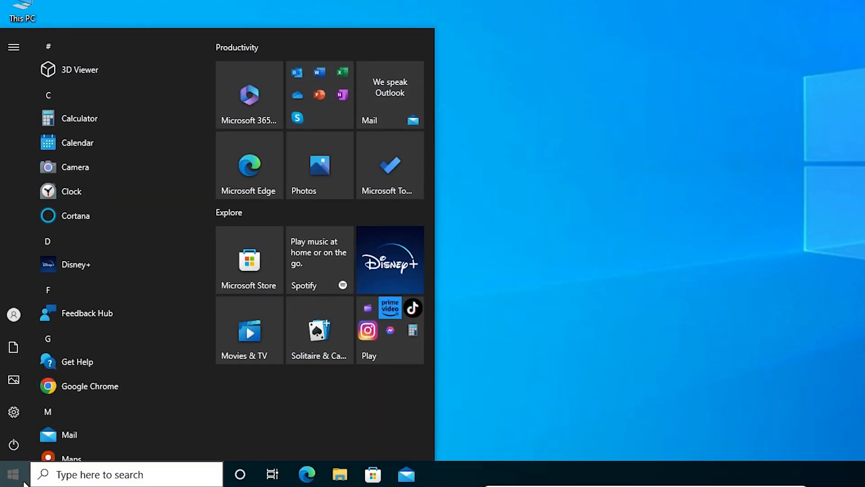
pyautogui.write('adjust clearType text')
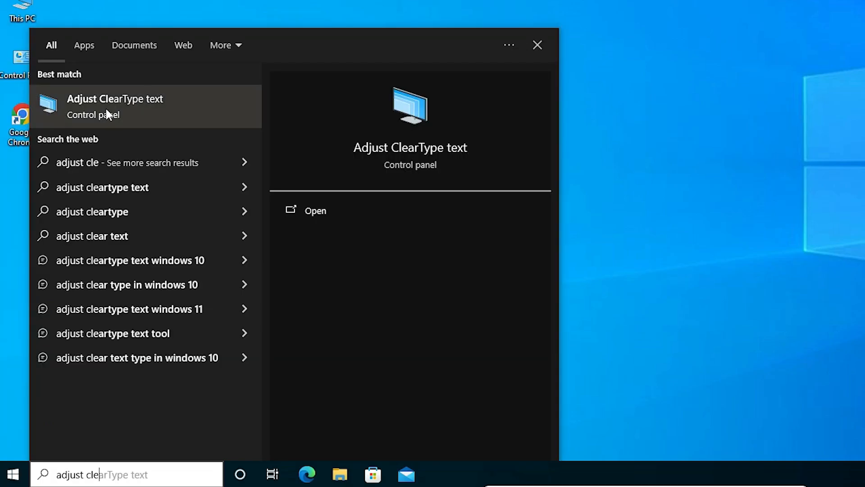
pyautogui.moveTo(149, 110)
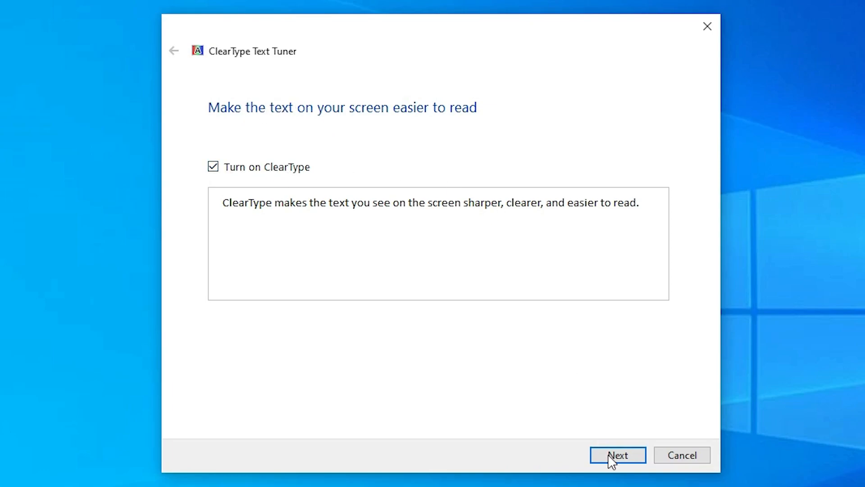
# - Run the ClearType Text Tuner with ClearType on, accepting the text samples and finishing
pyautogui.click(617, 454)
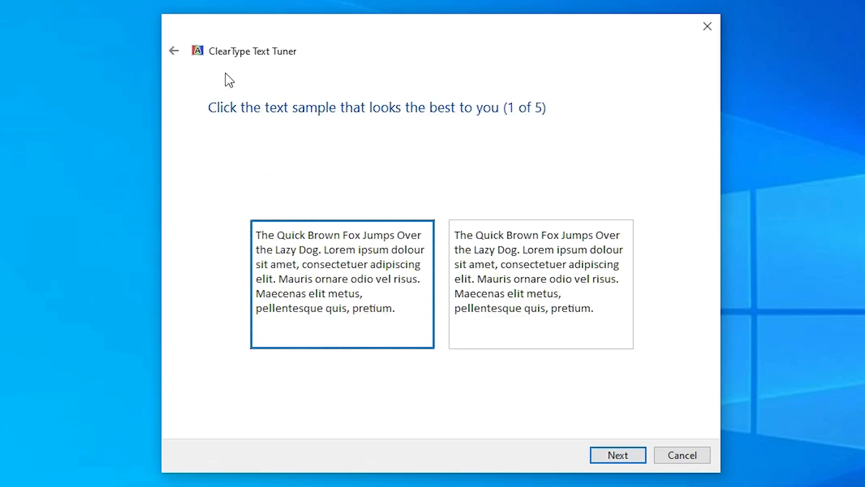
pyautogui.moveTo(287, 264)
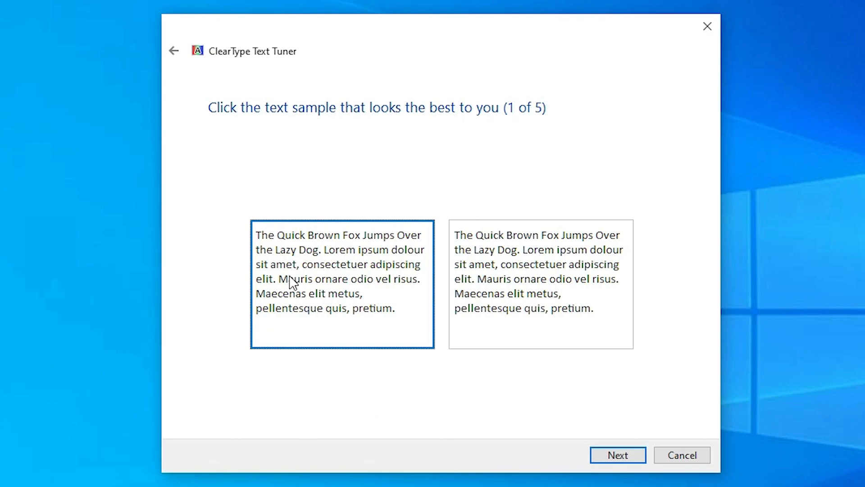
pyautogui.moveTo(407, 310)
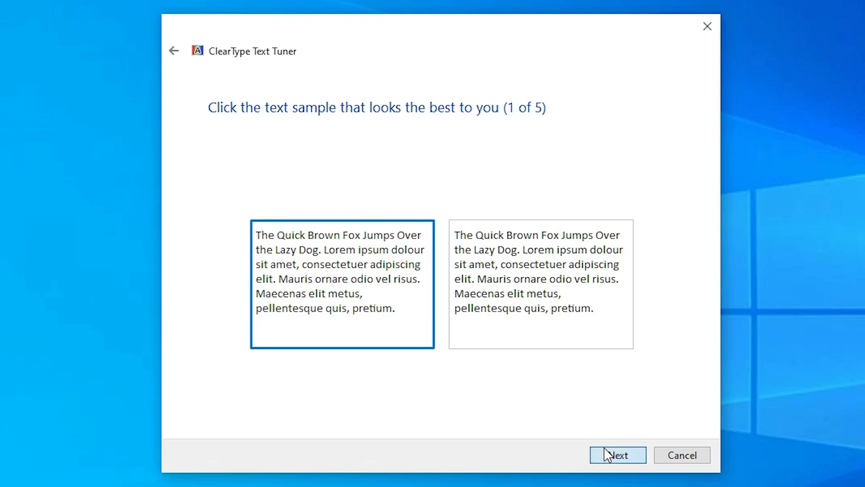
pyautogui.click(618, 454)
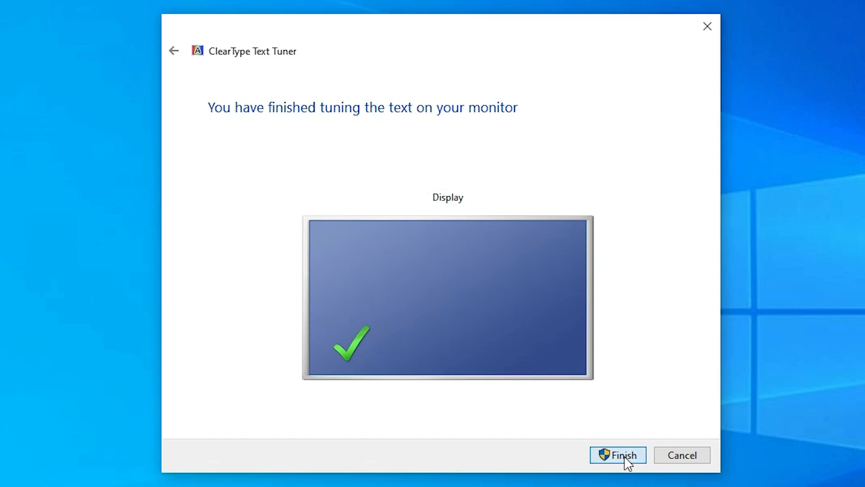
pyautogui.click(618, 454)
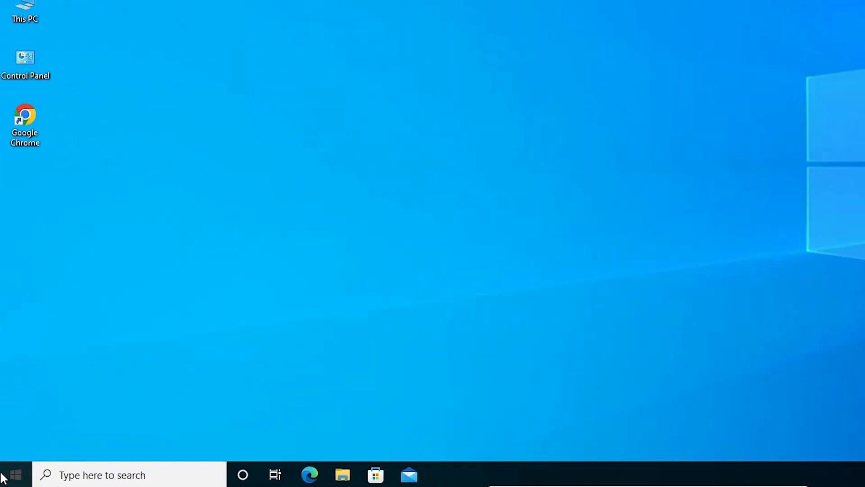
# - Search "re" from Start and launch Registry Editor
pyautogui.write('re')
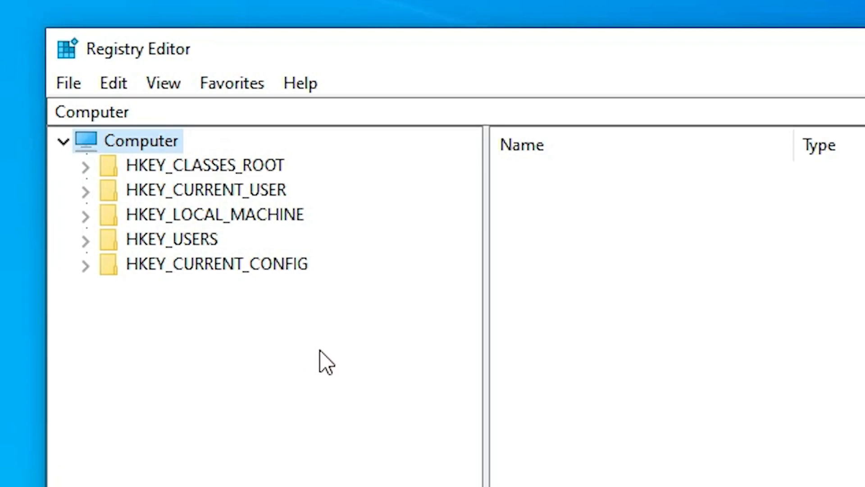
pyautogui.moveTo(182, 204)
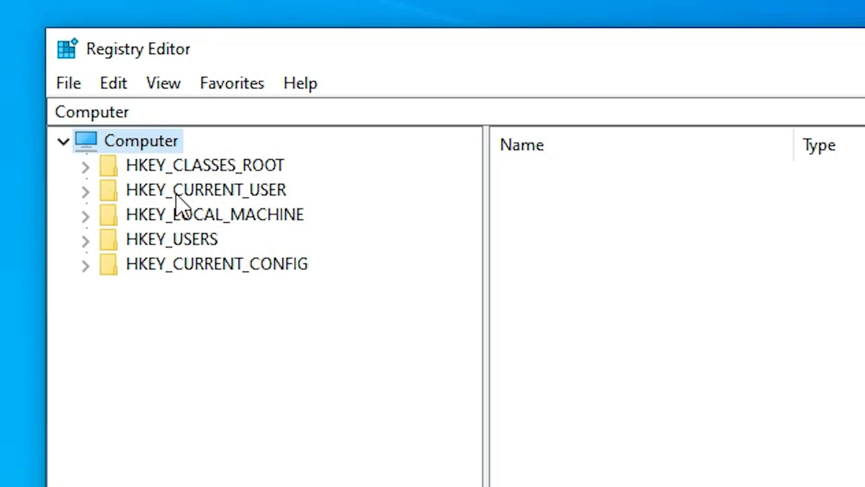
pyautogui.moveTo(137, 213)
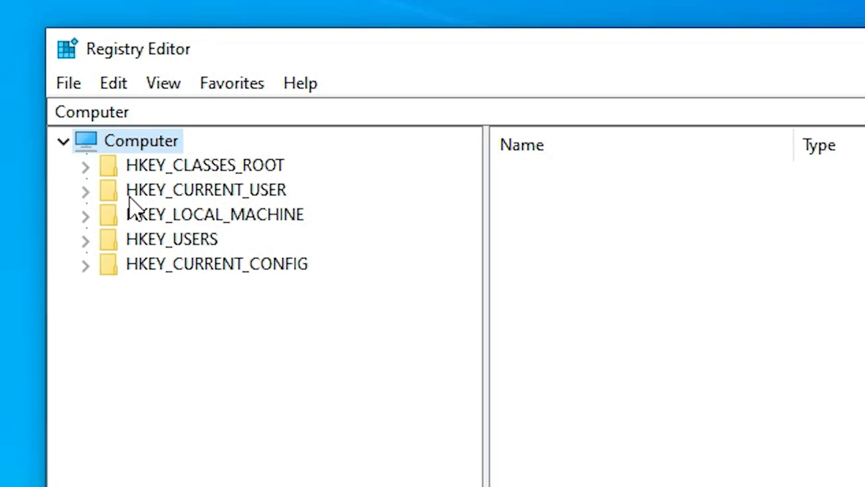
# - Expand HKEY_CURRENT_USER > Control Panel > Desktop in the registry tree
pyautogui.click(85, 190)
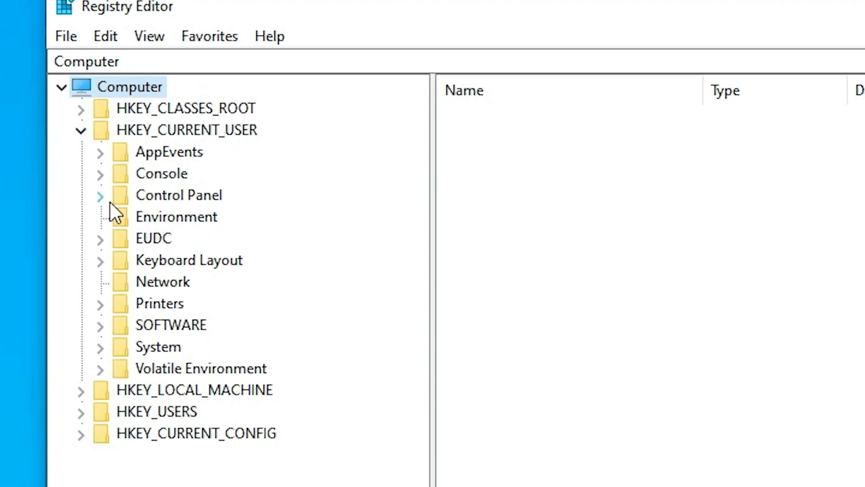
pyautogui.click(101, 195)
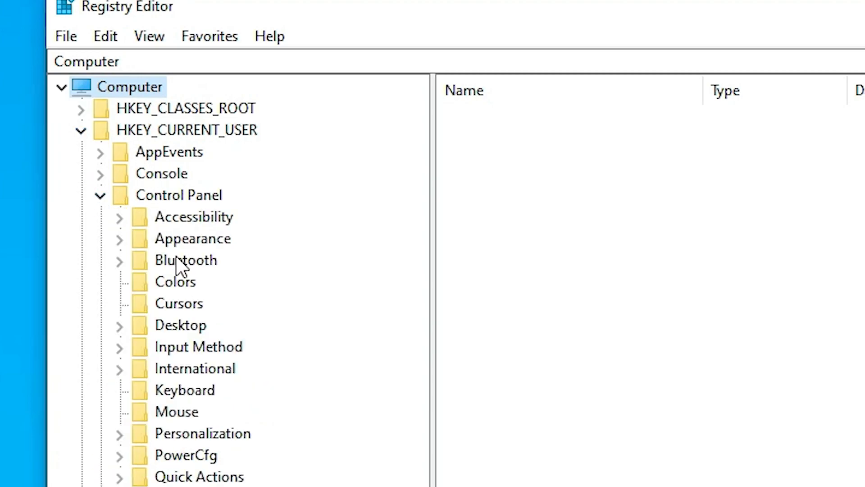
pyautogui.click(119, 325)
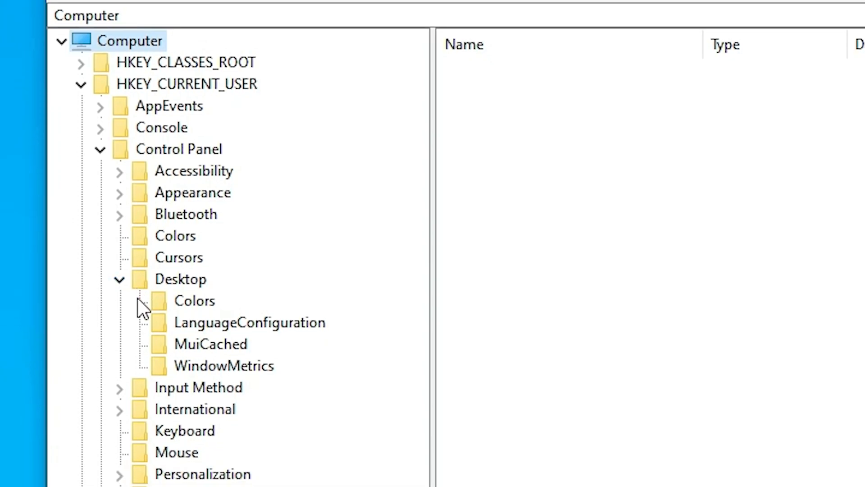
pyautogui.moveTo(186, 289)
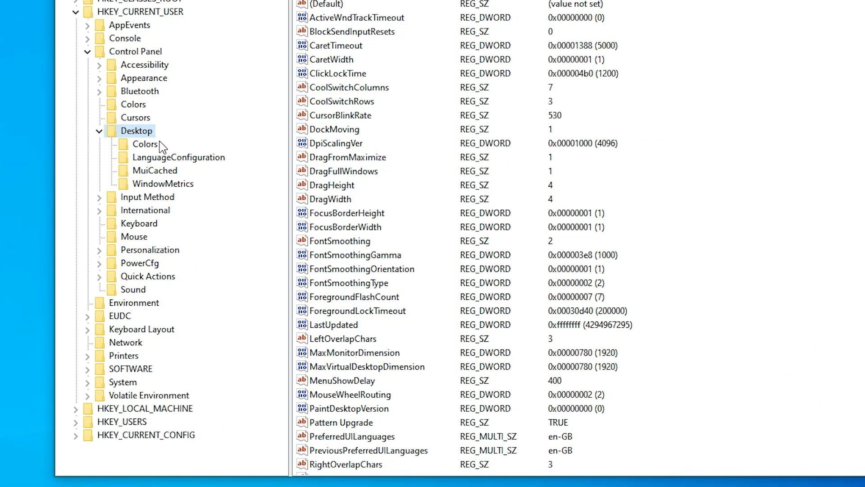
pyautogui.moveTo(344, 251)
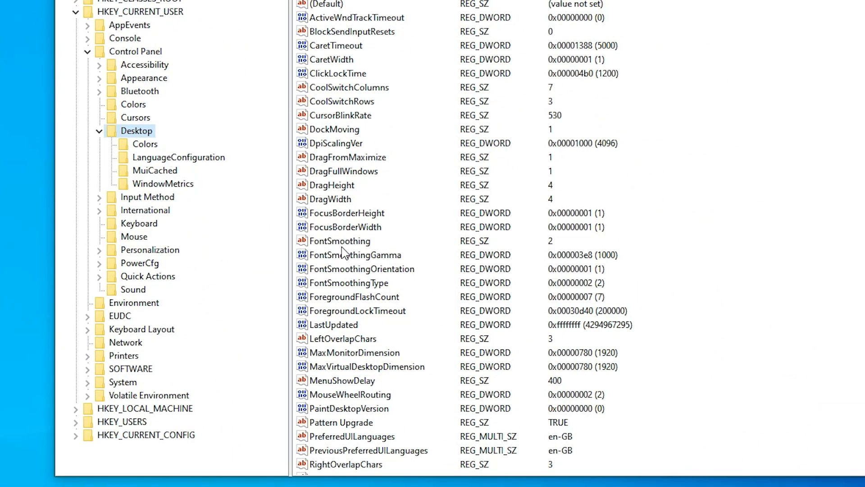
# - Modify Win8DpiScaling under the Desktop key to value data 1
pyautogui.click(362, 269)
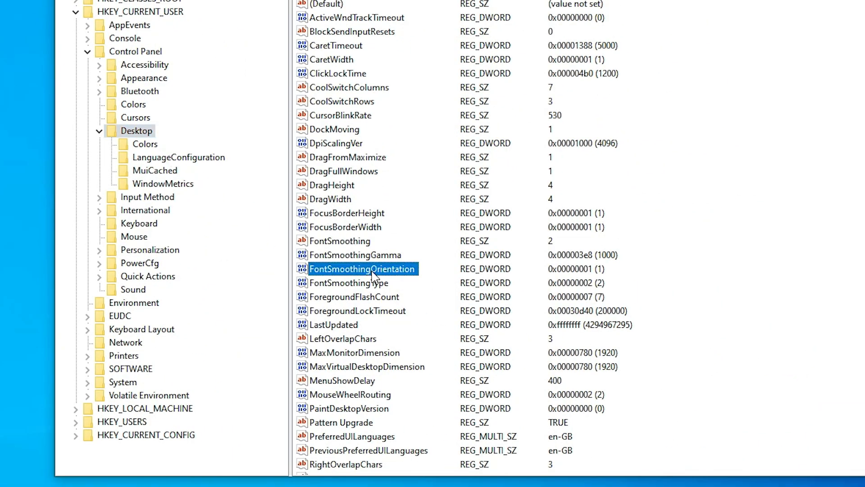
pyautogui.scroll(-3)
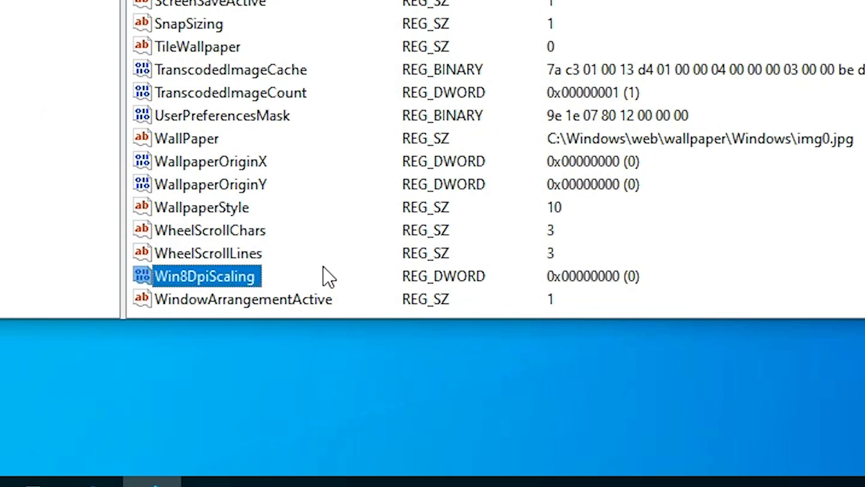
pyautogui.moveTo(213, 284)
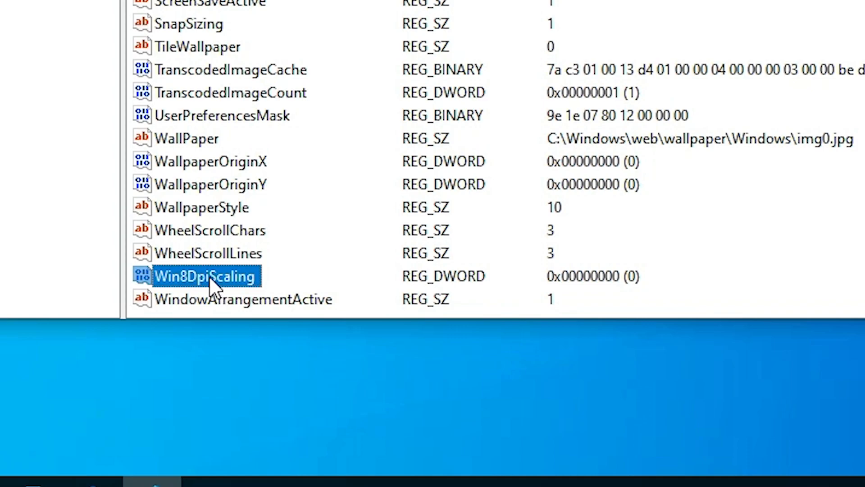
pyautogui.rightClick(205, 276)
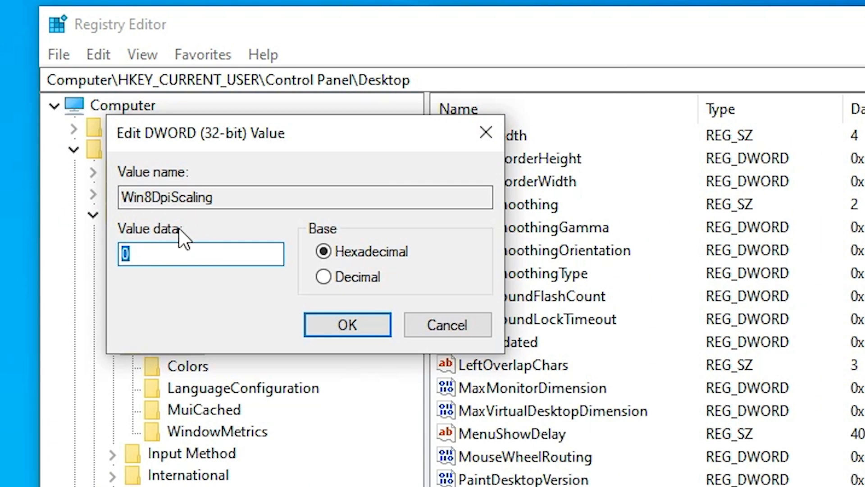
pyautogui.moveTo(106, 270)
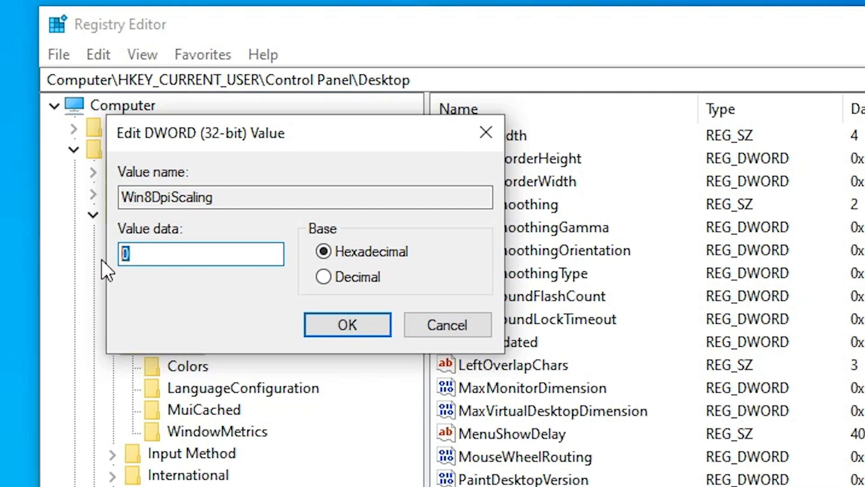
pyautogui.write('1')
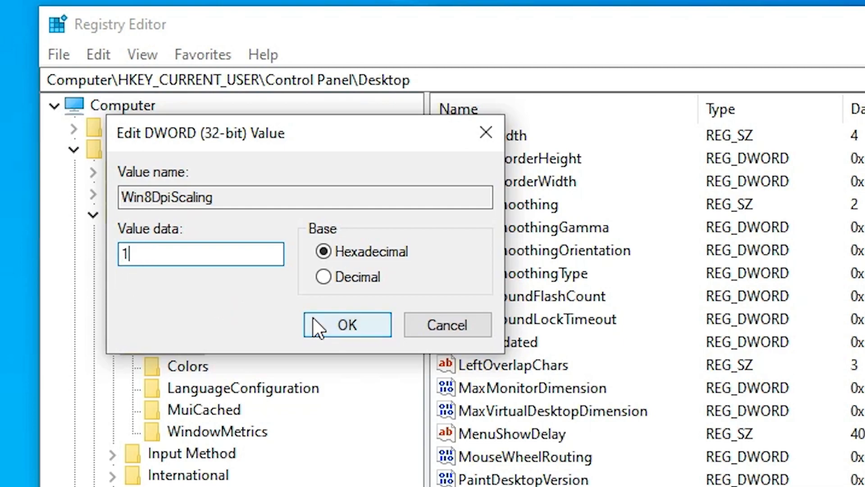
pyautogui.click(348, 325)
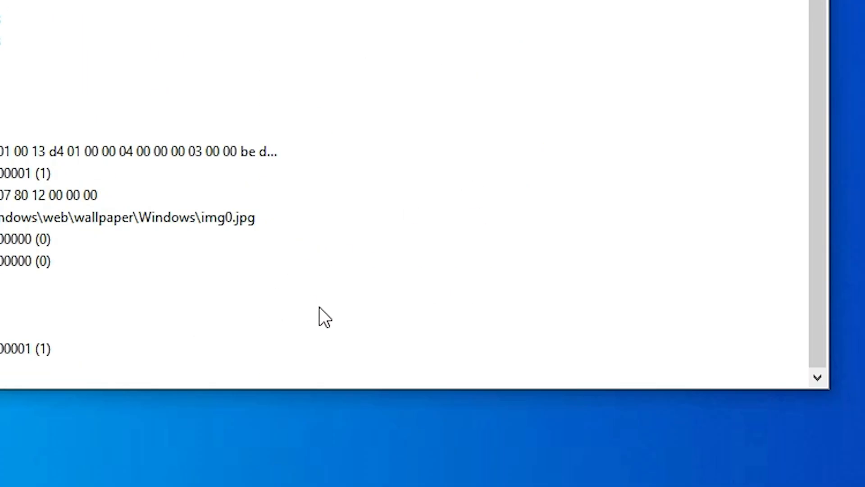
pyautogui.moveTo(336, 257)
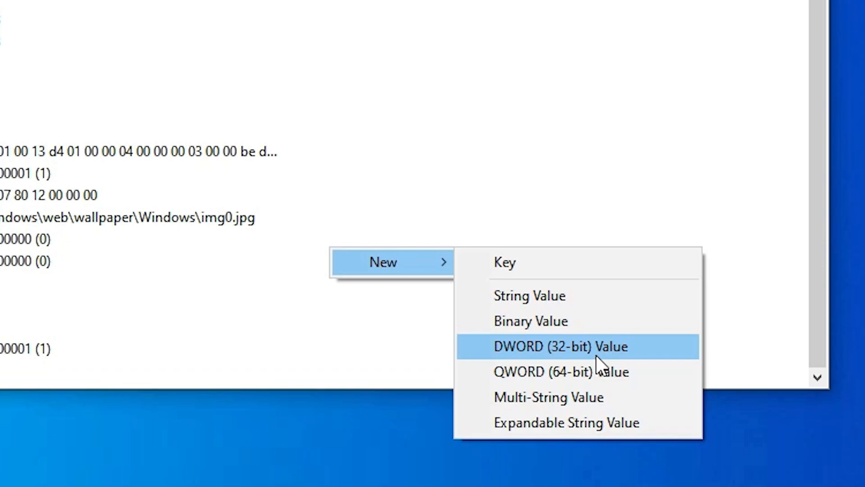
# - Create a new DWORD (32-bit) value named LogPixels in the Desktop key
pyautogui.click(556, 346)
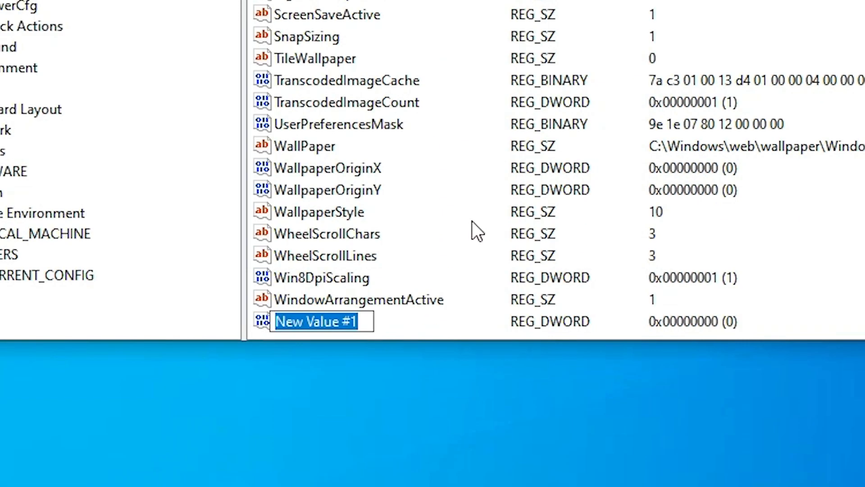
pyautogui.write('Log')
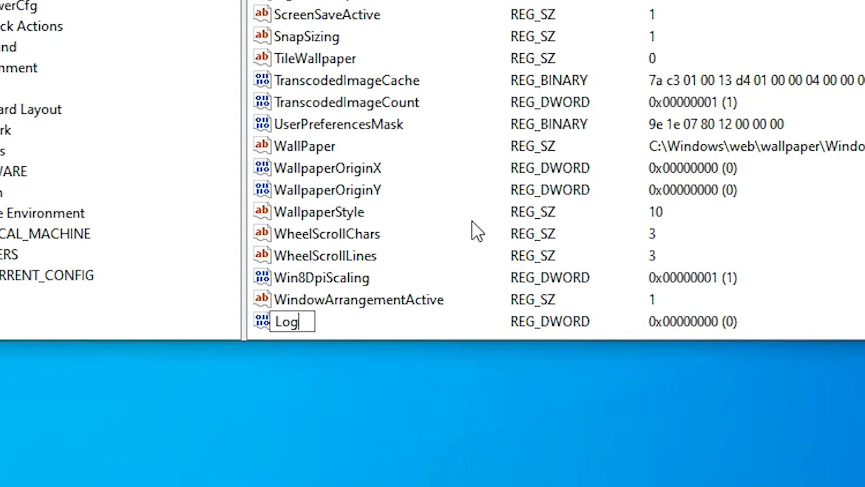
pyautogui.write('Pixel')
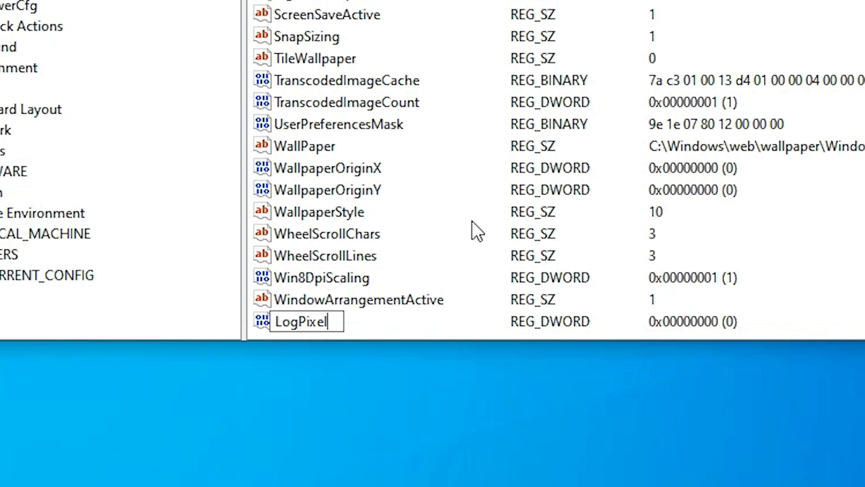
pyautogui.write('s')
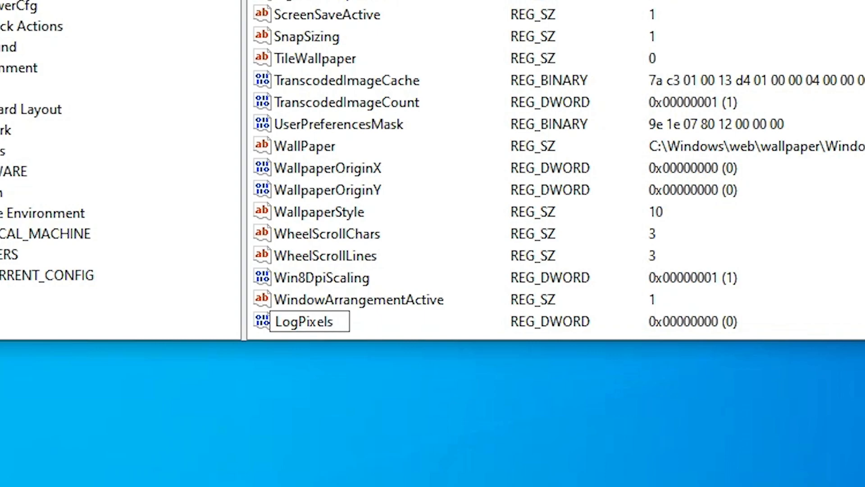
pyautogui.click(303, 321)
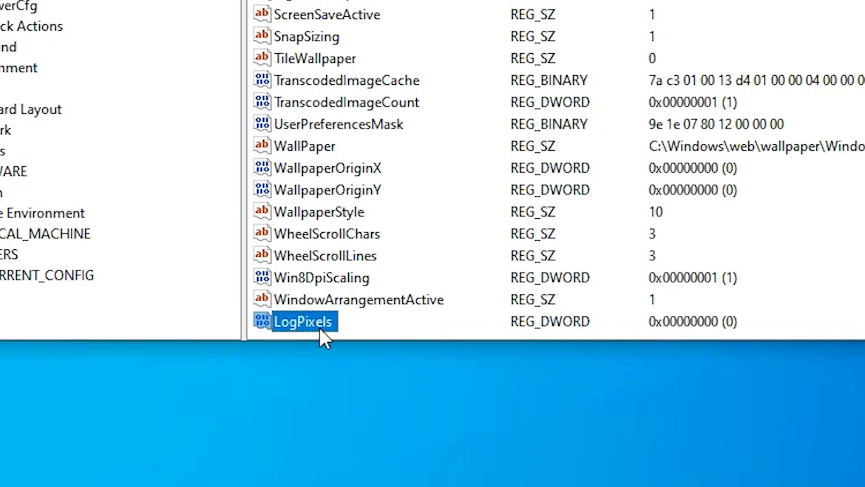
# - Set LogPixels to hexadecimal 78, then close Registry Editor
pyautogui.rightClick(304, 321)
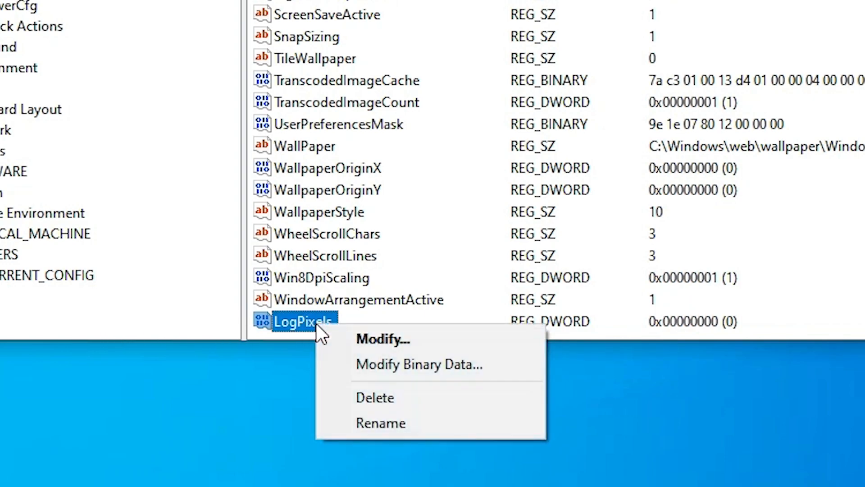
pyautogui.click(382, 339)
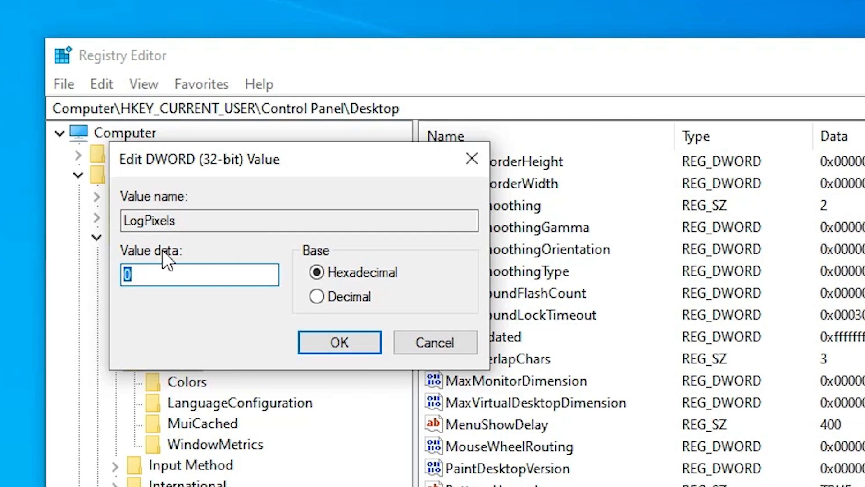
pyautogui.write('7')
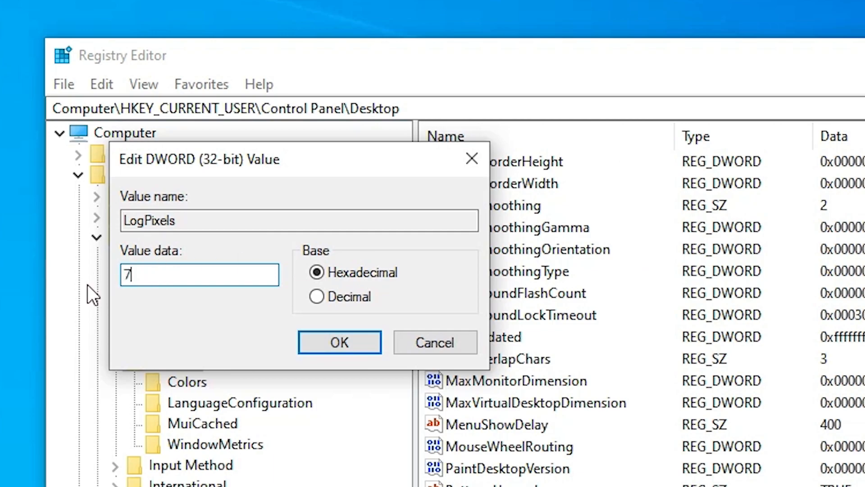
pyautogui.write('8')
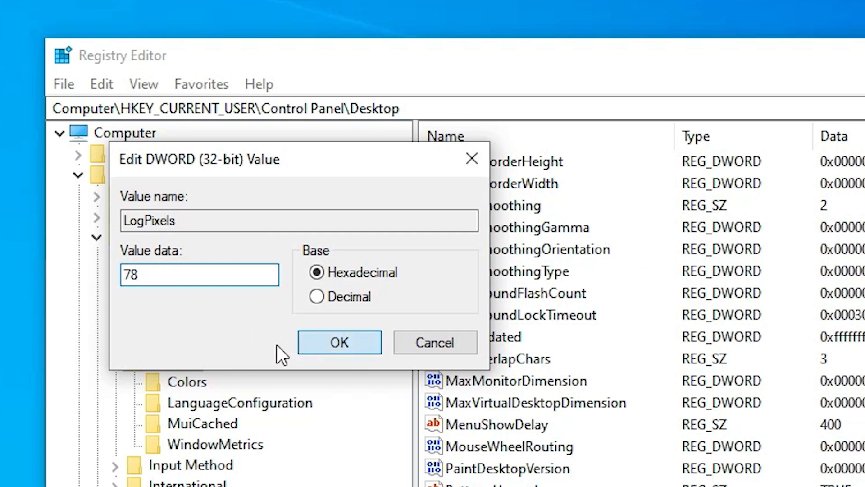
pyautogui.click(339, 342)
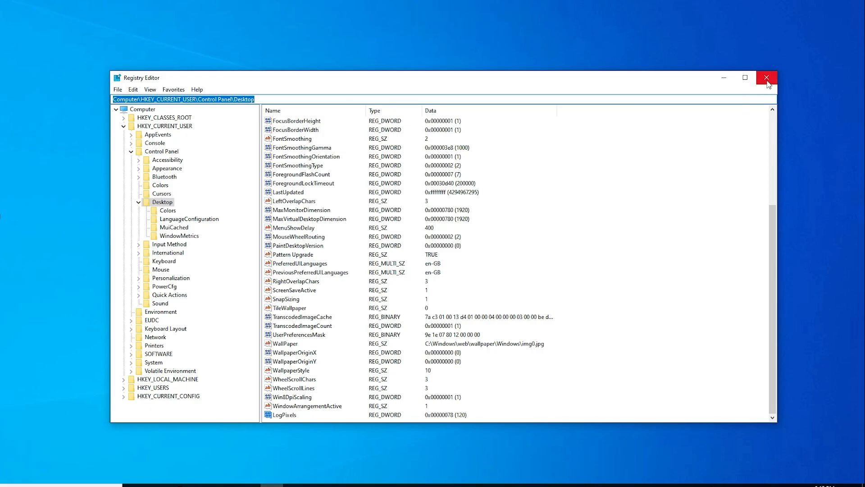
pyautogui.click(767, 78)
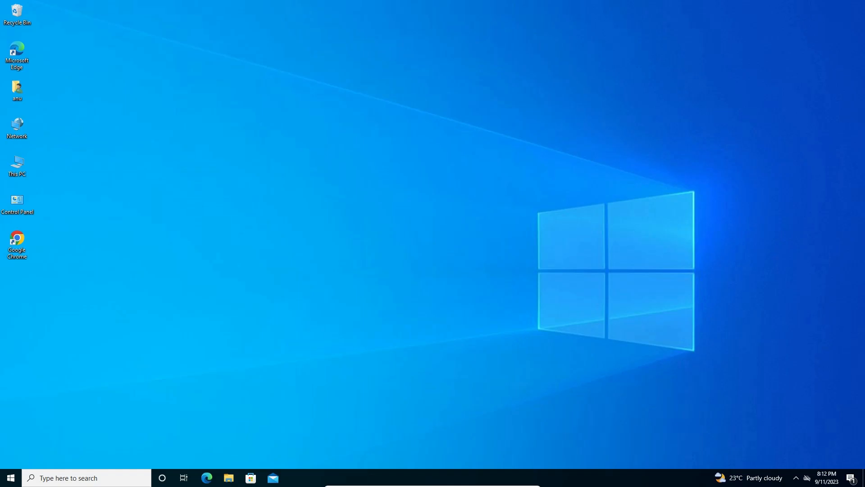
# - In Performance Options, switch from 'Let Windows choose' to a visual effects preset and confirm with OK
pyautogui.click(10, 478)
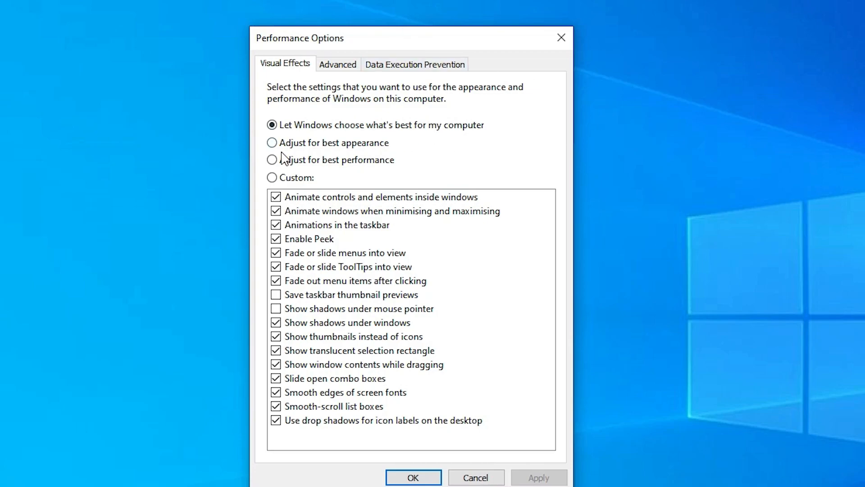
pyautogui.click(271, 142)
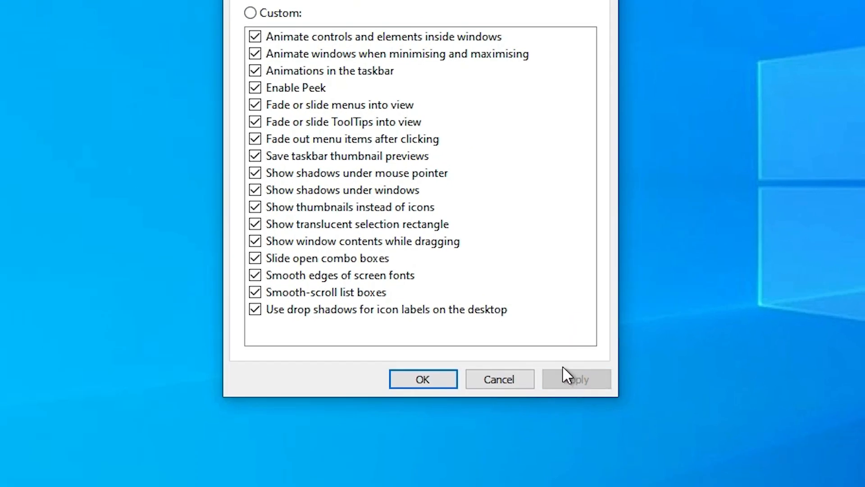
pyautogui.click(422, 379)
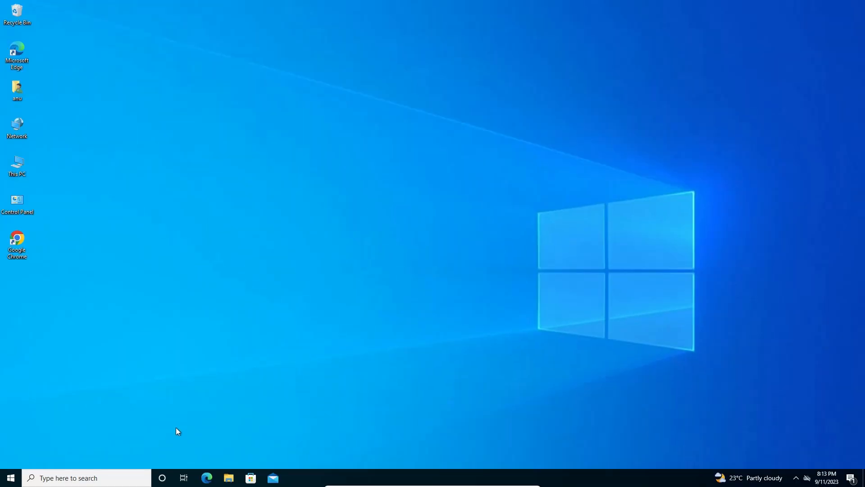
pyautogui.moveTo(160, 403)
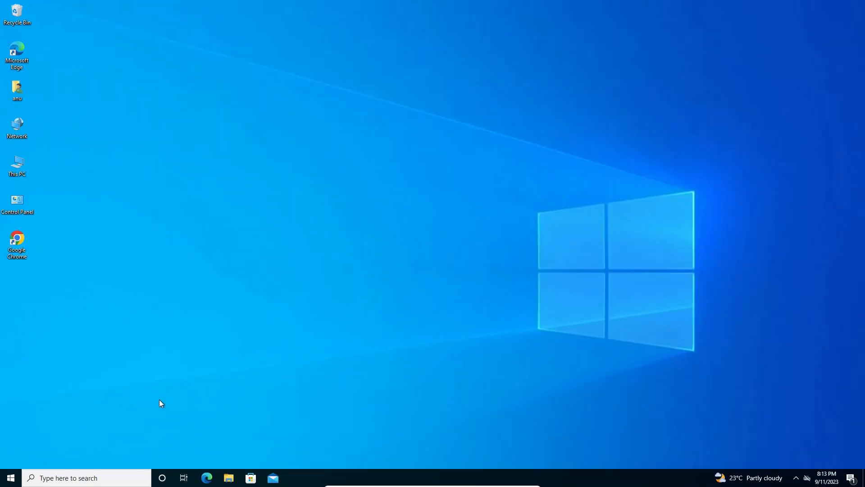